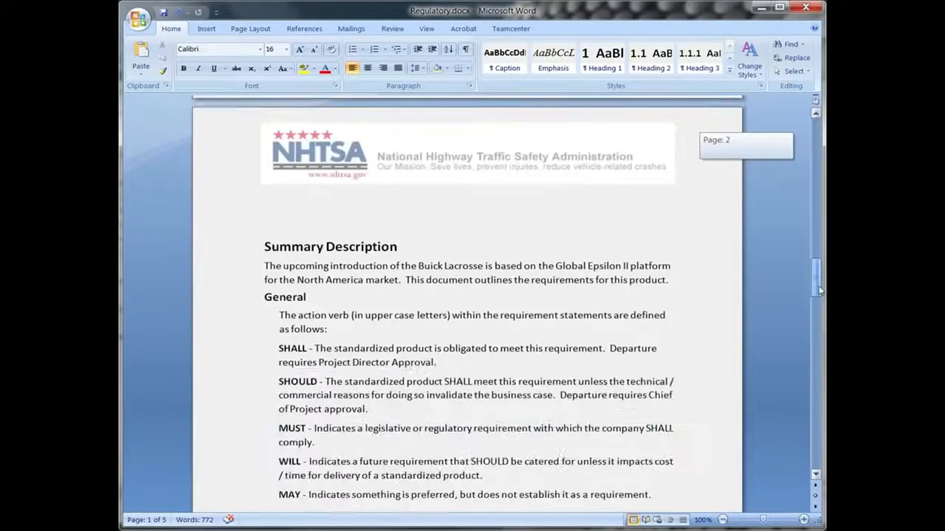
# - Save the Word regulatory requirements document as a copy to the Teamcenter Home folder named Roof Test
pyautogui.scroll(-3)
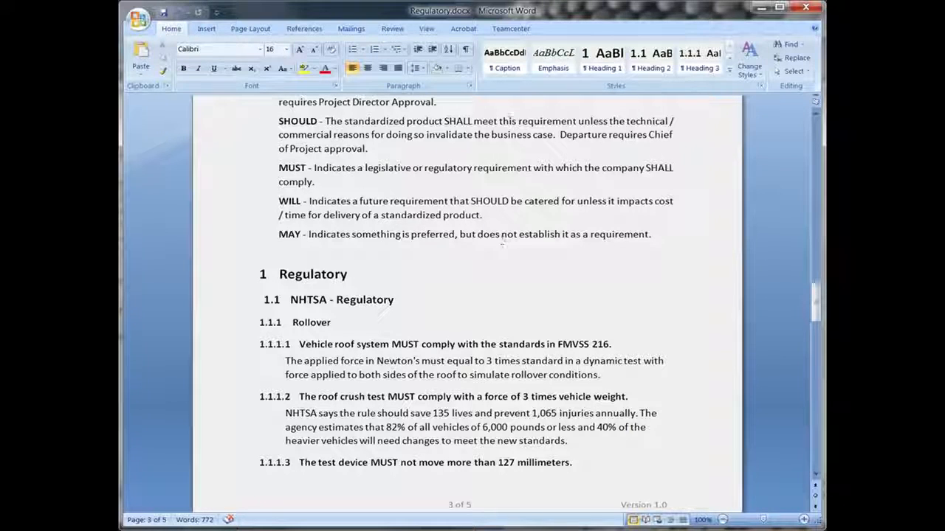
pyautogui.click(511, 28)
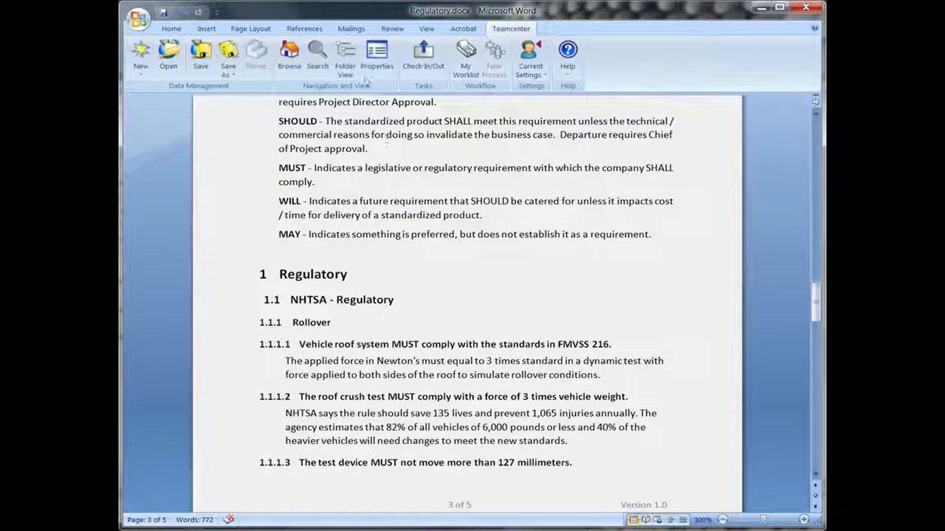
pyautogui.click(345, 56)
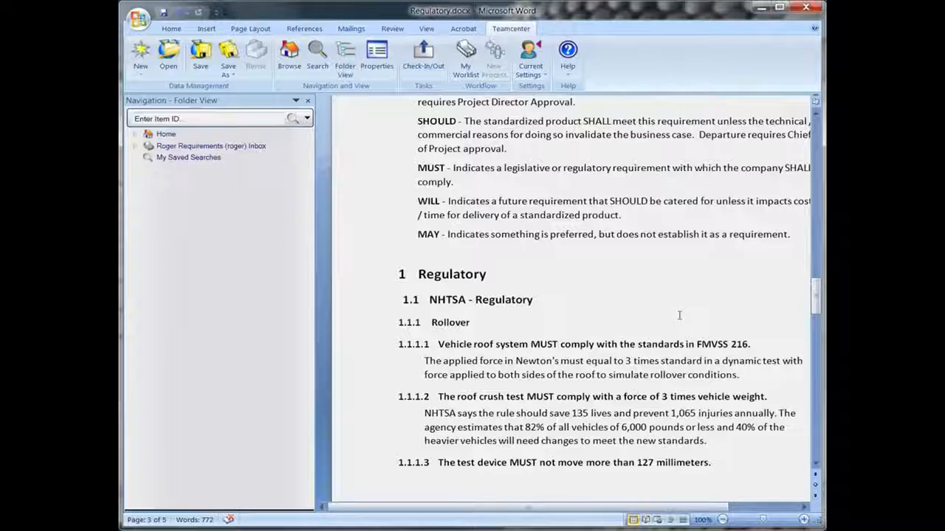
pyautogui.click(166, 133)
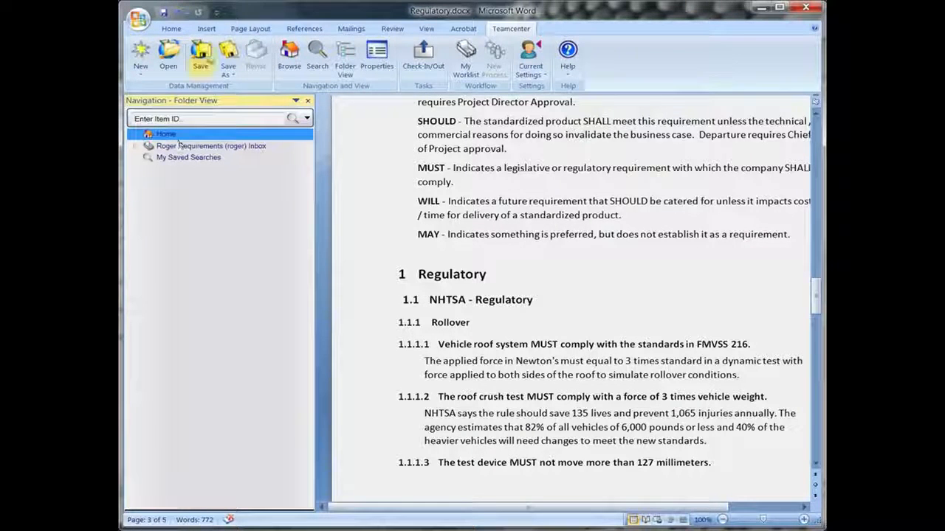
pyautogui.click(201, 56)
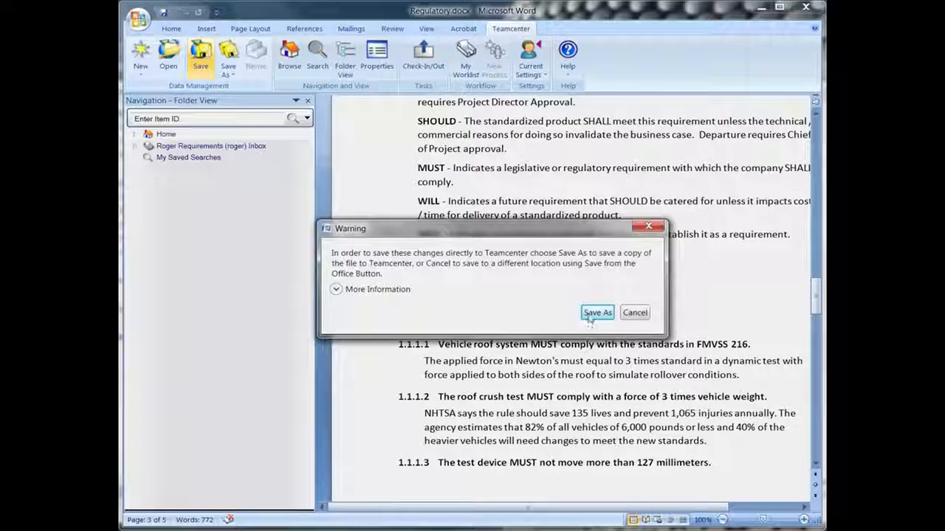
pyautogui.click(596, 313)
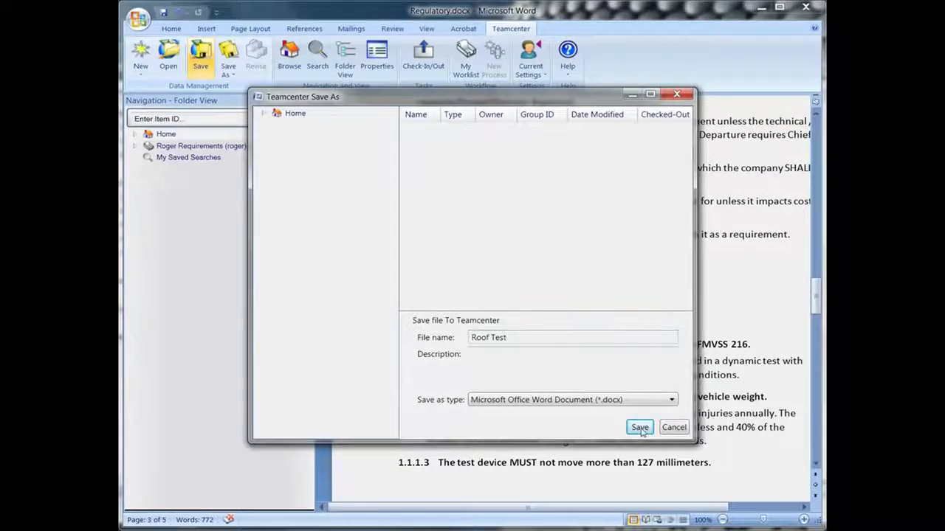
pyautogui.click(639, 428)
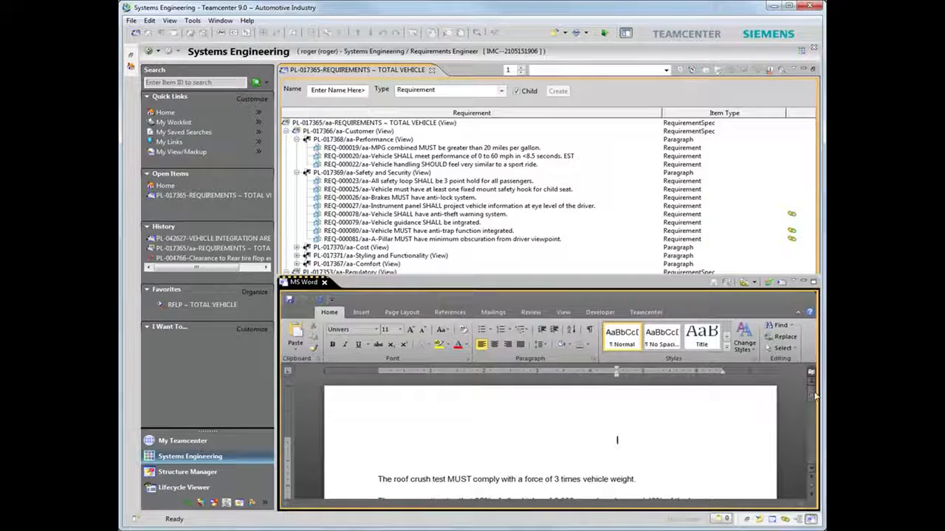
# - Expand Exterior and the tilt sliding power sunroof to show the 'Seal and secure sunroof opening to vehicle' interface summary
pyautogui.scroll(-3)
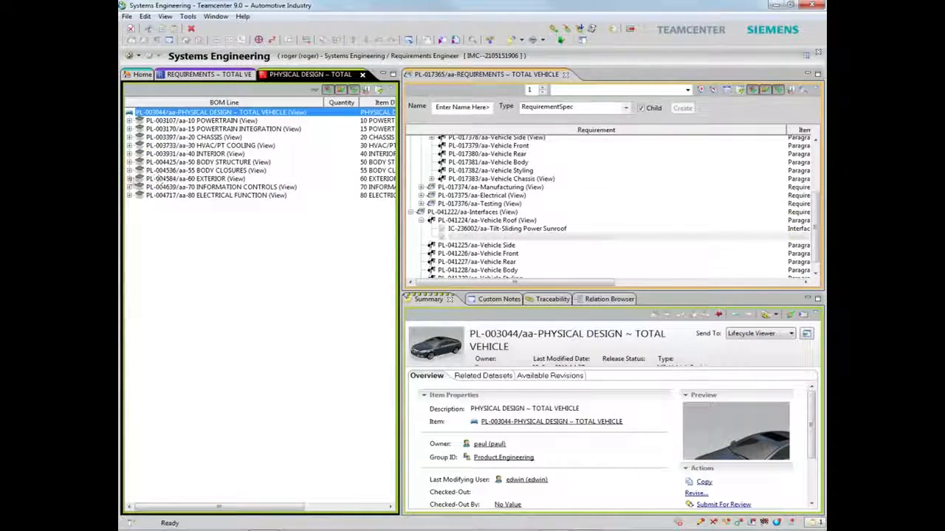
pyautogui.click(129, 178)
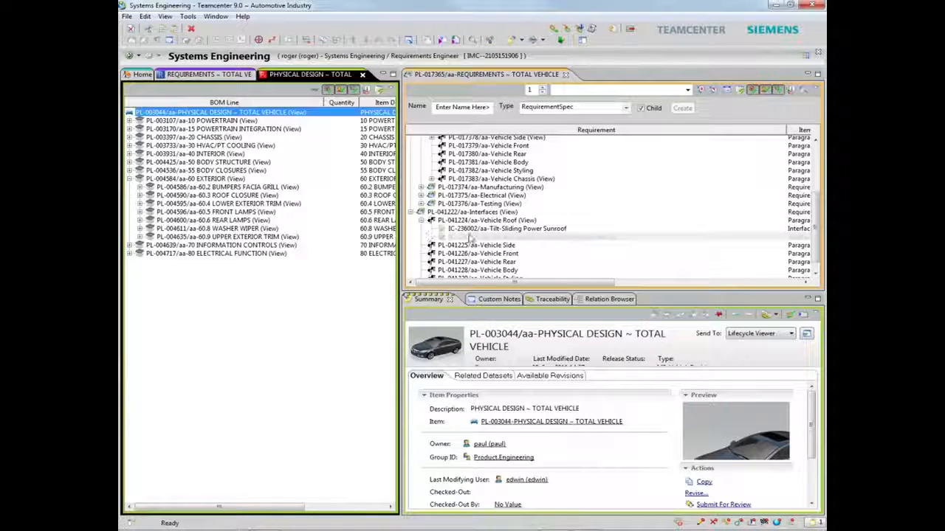
pyautogui.click(532, 236)
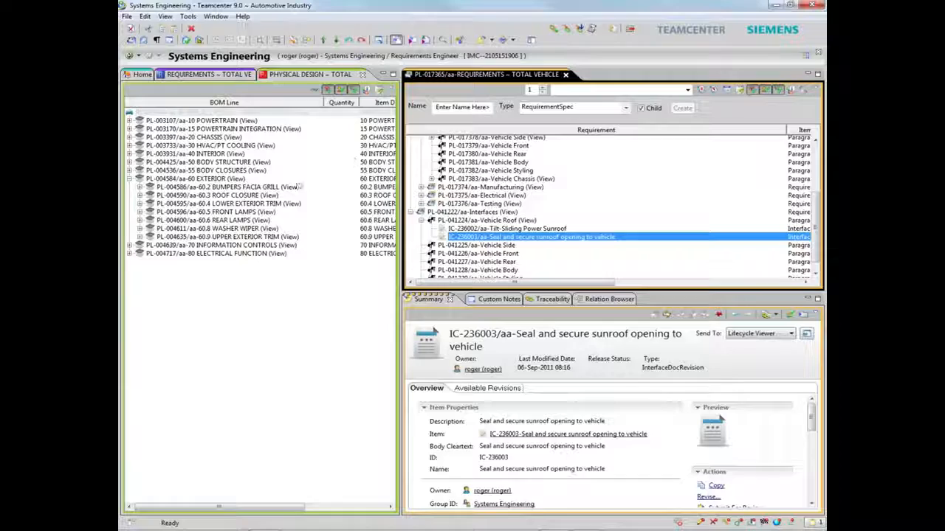
pyautogui.click(222, 194)
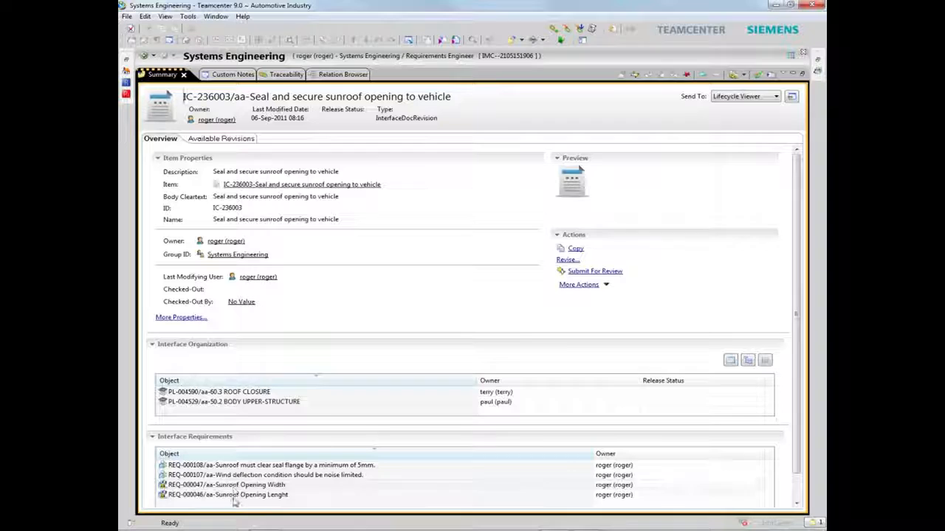
pyautogui.moveTo(325, 272)
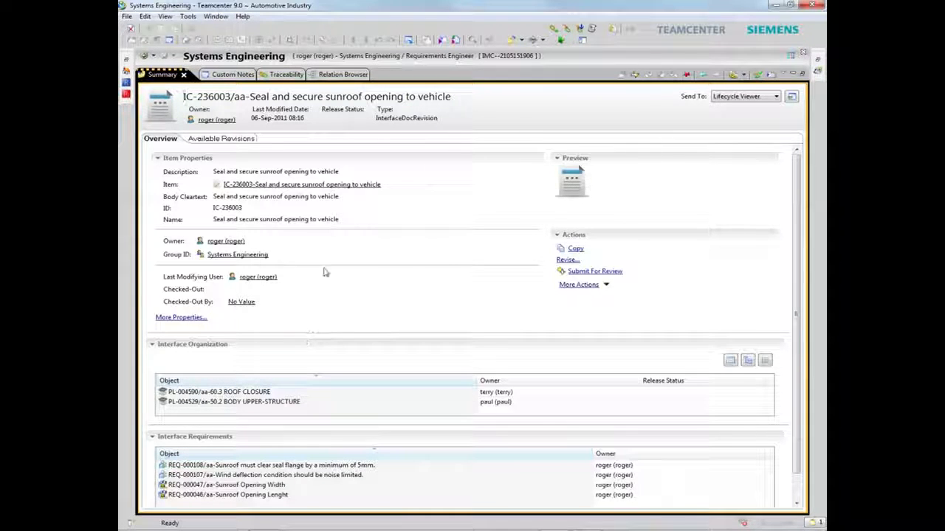
pyautogui.moveTo(342, 74)
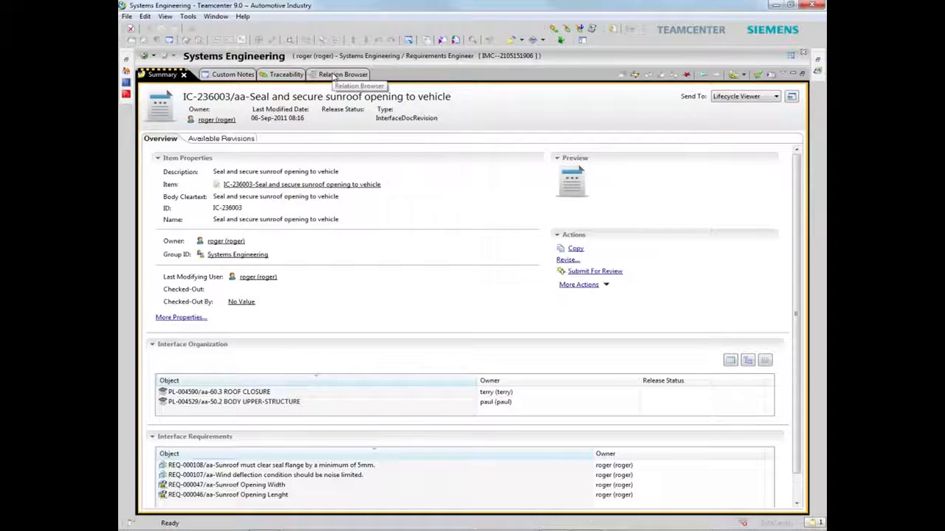
# - Show the predecessors of the IC-236003 interface node in the Relation Browser, revealing its four linked requirements
pyautogui.rightClick(214, 148)
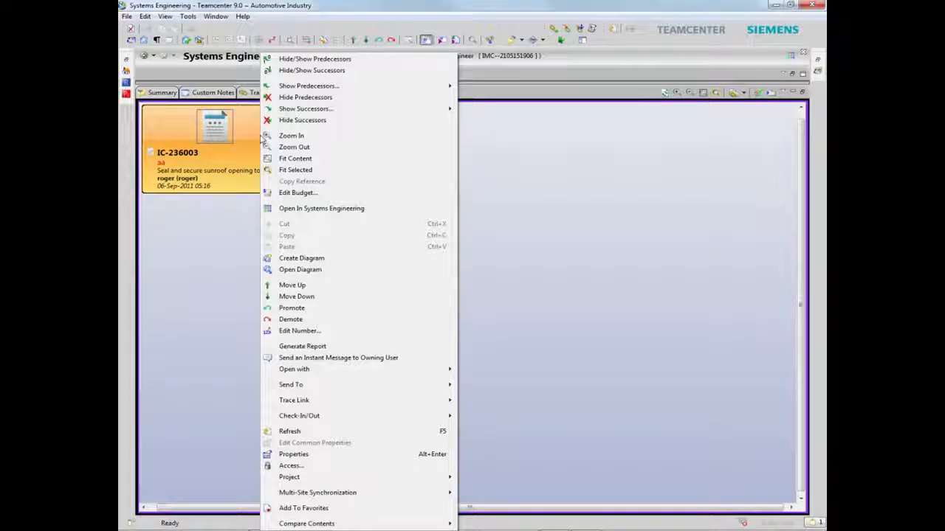
pyautogui.moveTo(308, 86)
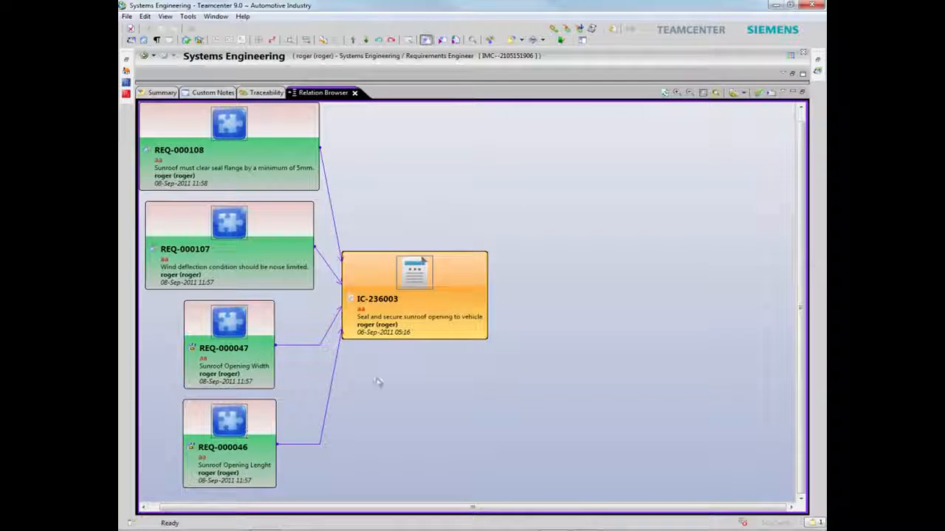
pyautogui.rightClick(414, 295)
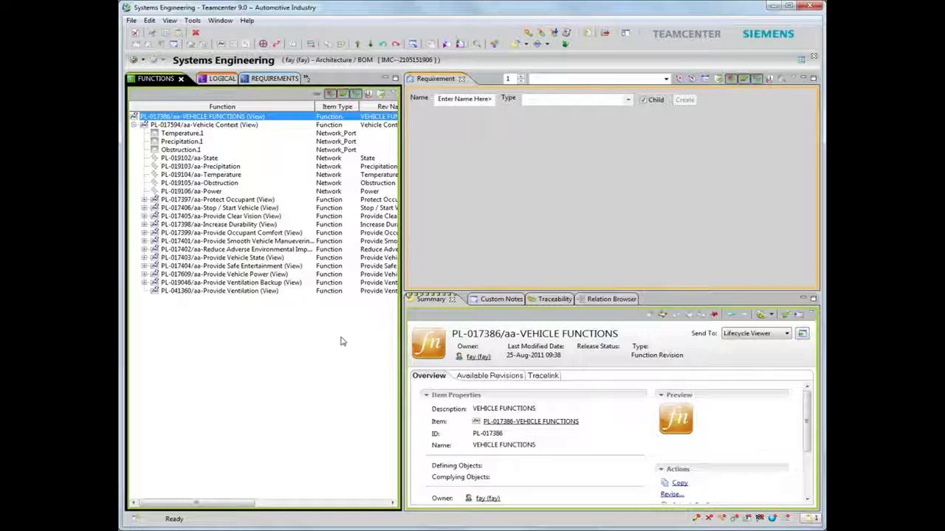
pyautogui.moveTo(254, 298)
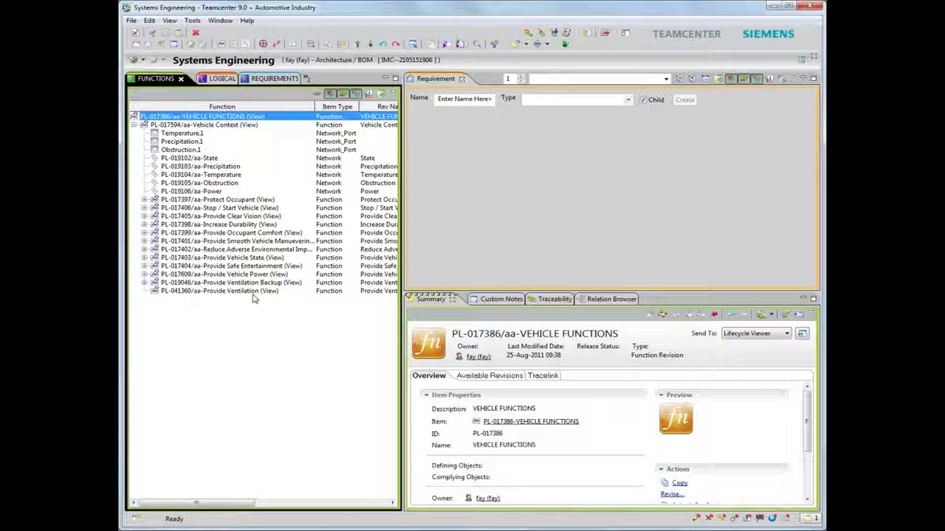
# - Open the diagram of function PL-041360 Provide Ventilation from the Functions structure
pyautogui.rightClick(219, 289)
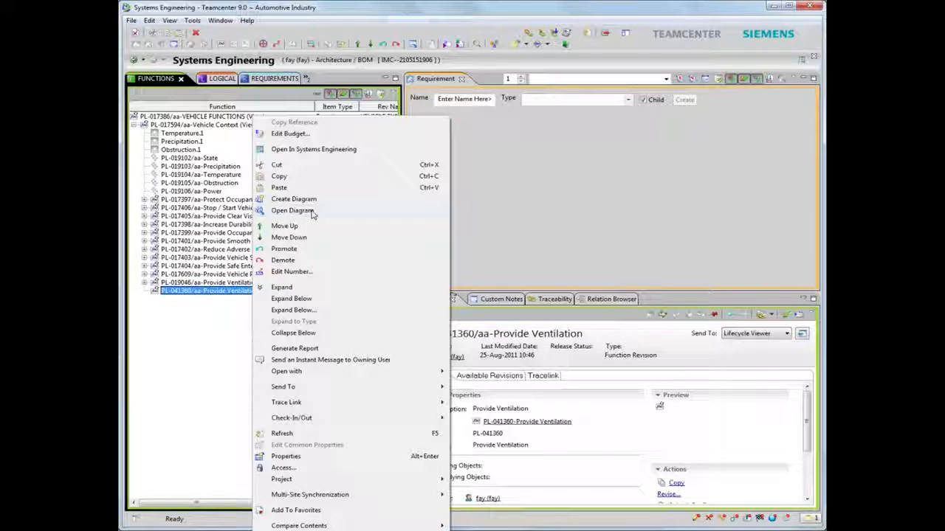
pyautogui.click(293, 210)
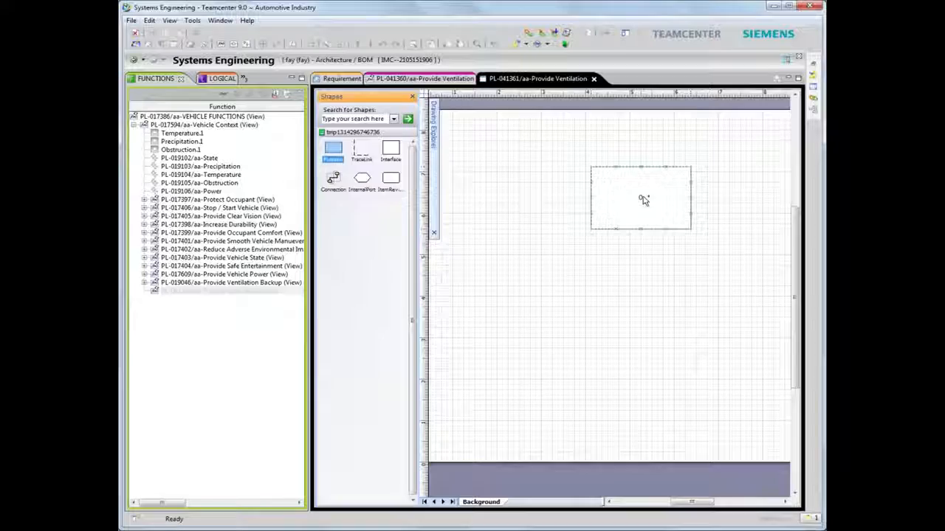
# - Place a function block on the Visio page and label it Control
pyautogui.click(640, 198)
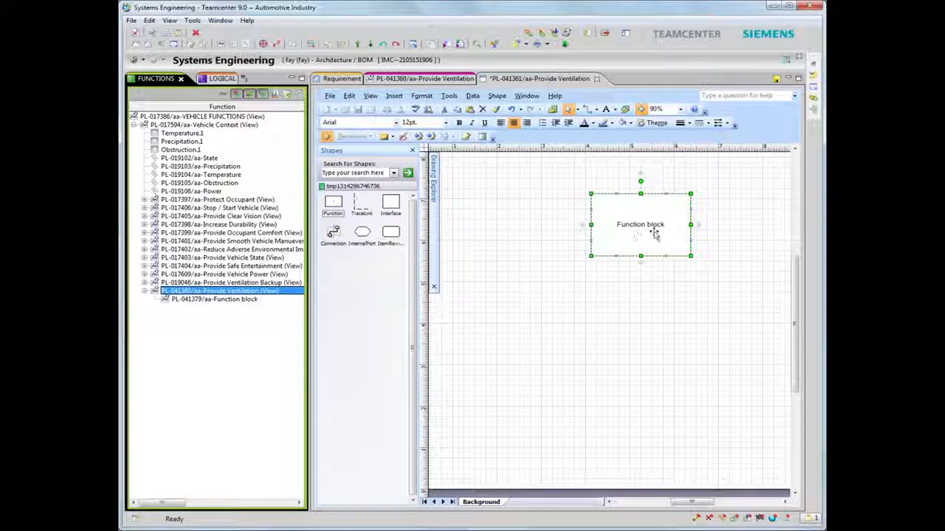
pyautogui.doubleClick(641, 224)
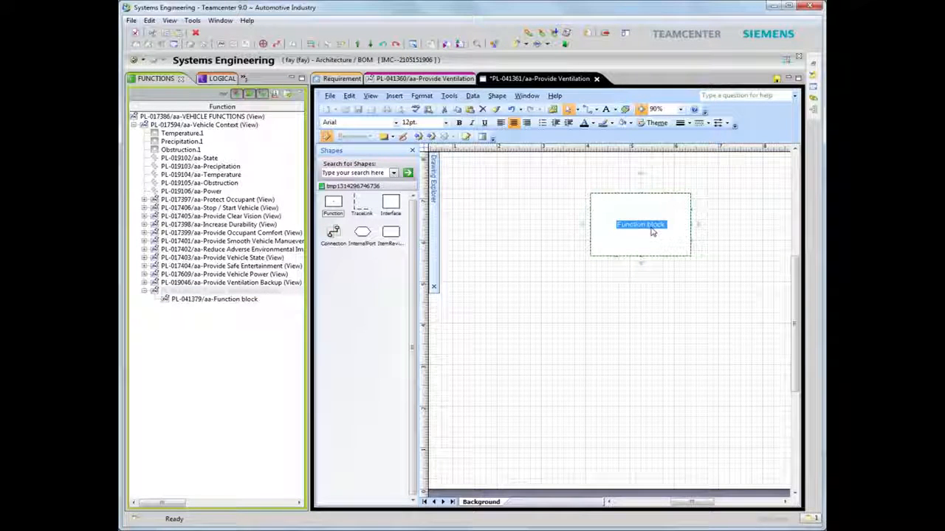
pyautogui.write('Conf')
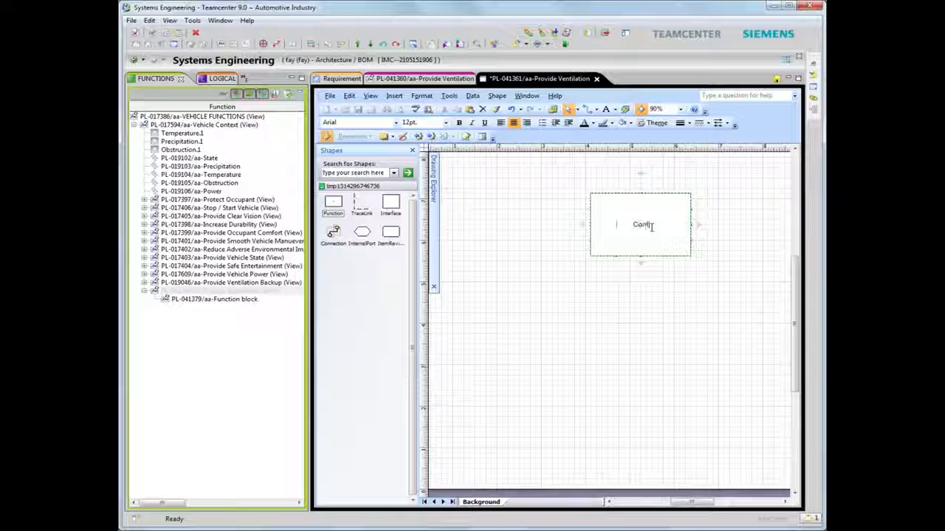
pyautogui.write('rol')
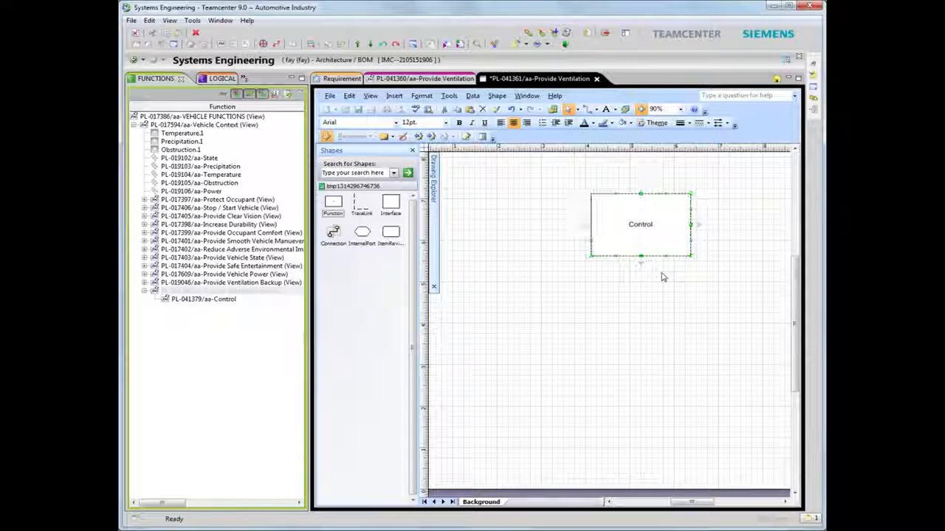
pyautogui.click(661, 277)
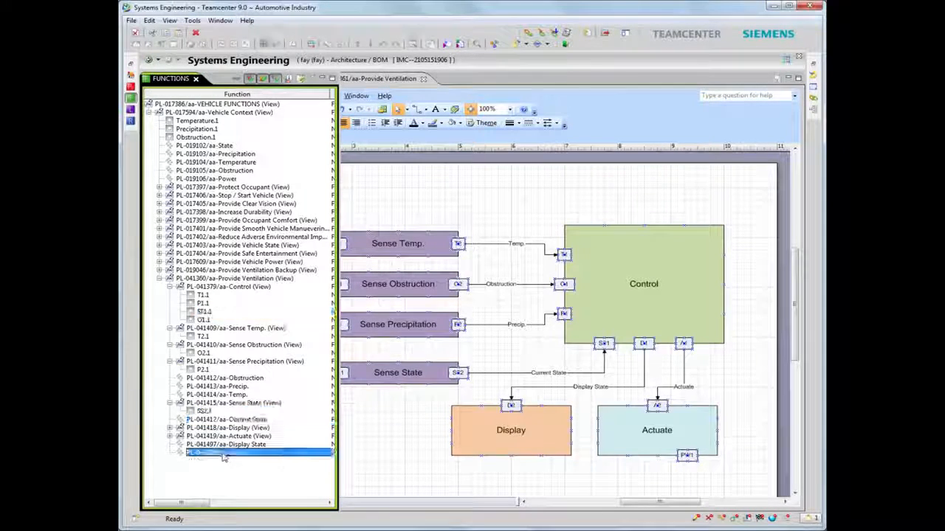
# - Switch the side panel to Requirements and select the temperature-based sunroof opening requirement beside the diagram
pyautogui.rightClick(224, 452)
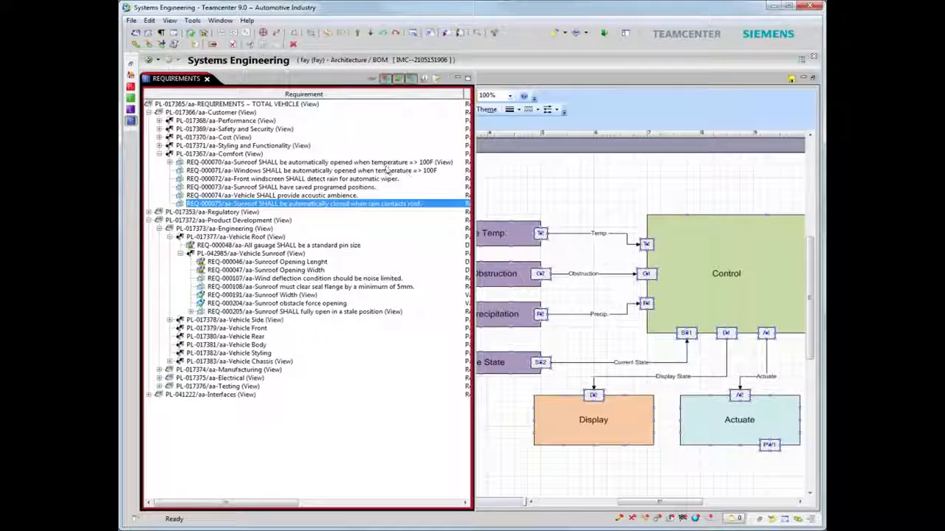
pyautogui.click(317, 161)
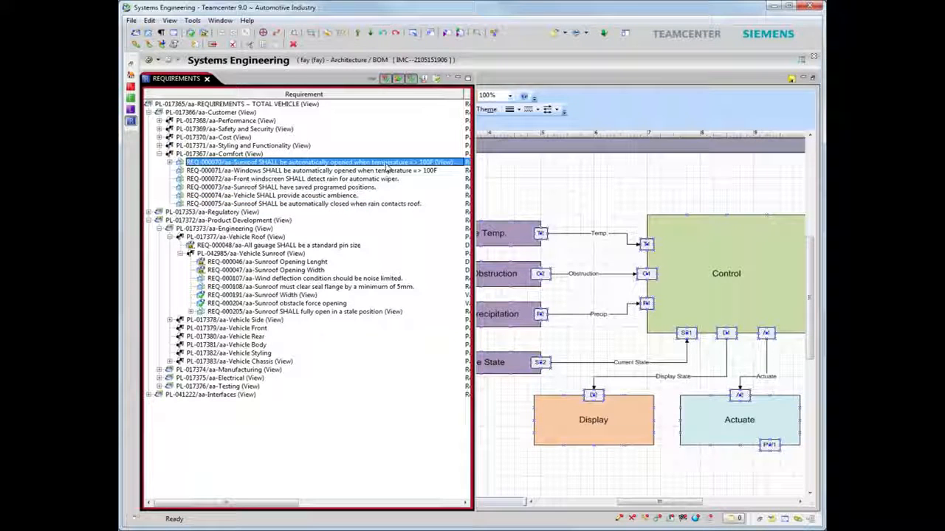
pyautogui.click(313, 171)
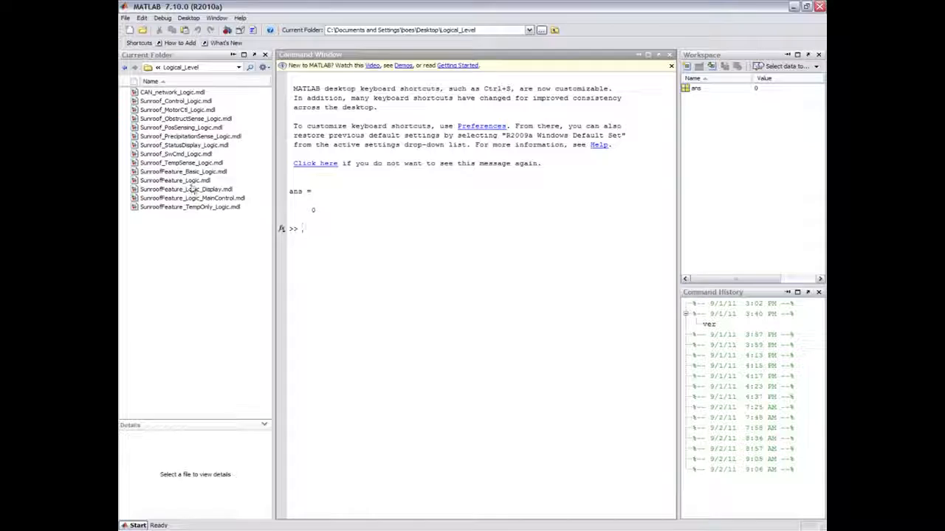
# - Open SunroofFeature_Logic.mdl and browse into MainControl, Sunroof_Control_Logic and its state chart
pyautogui.doubleClick(174, 181)
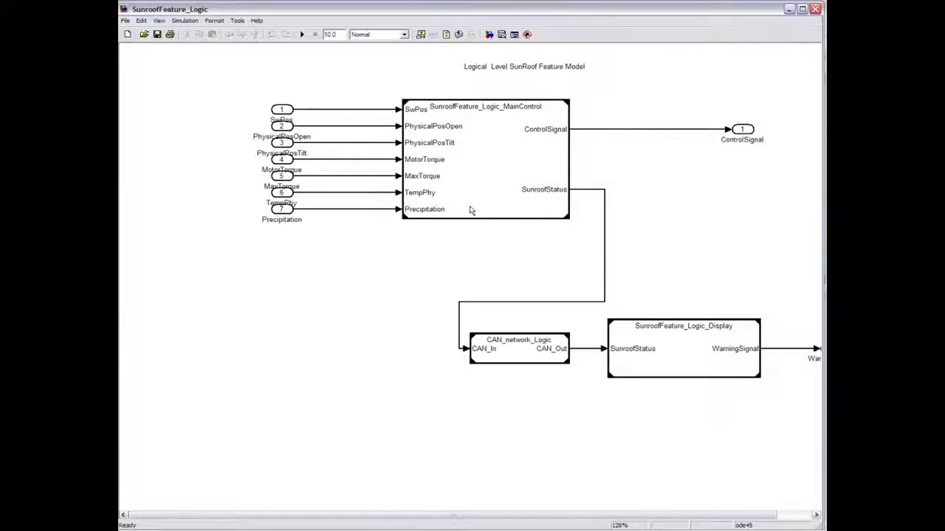
pyautogui.doubleClick(485, 159)
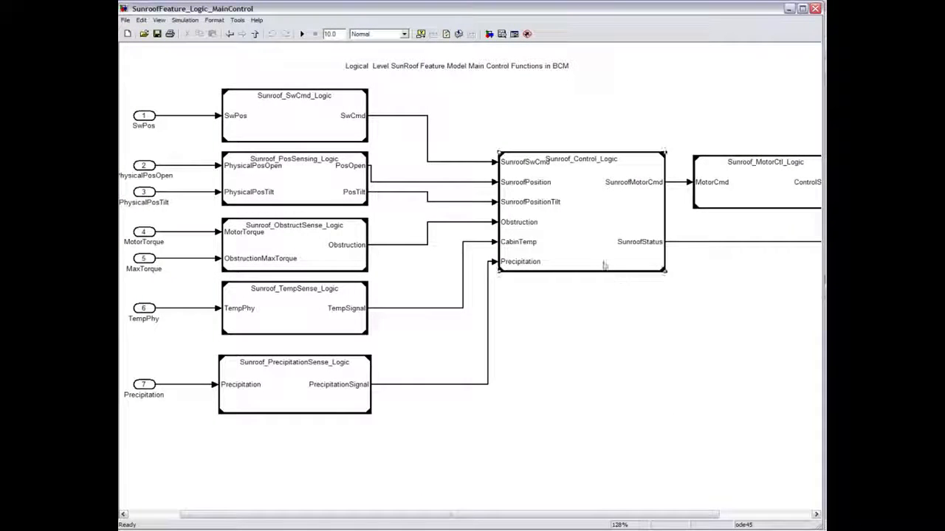
pyautogui.doubleClick(582, 214)
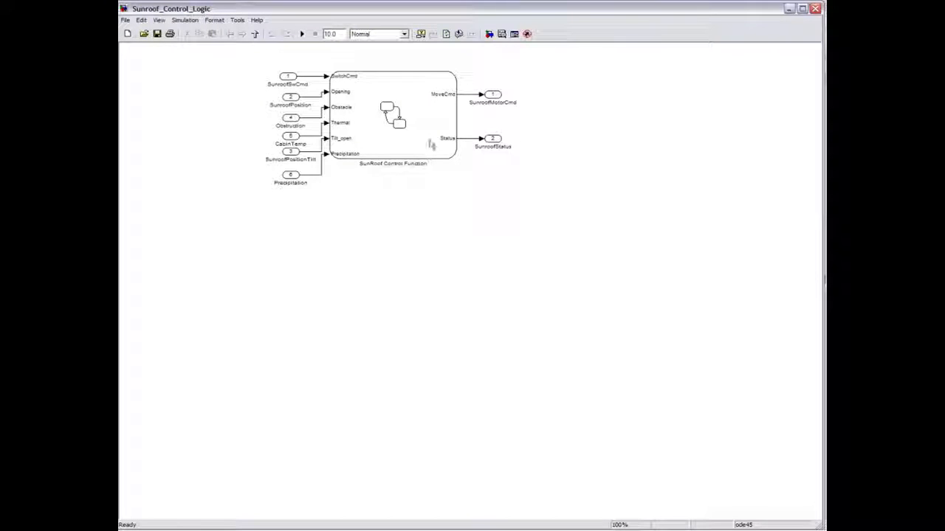
pyautogui.doubleClick(393, 115)
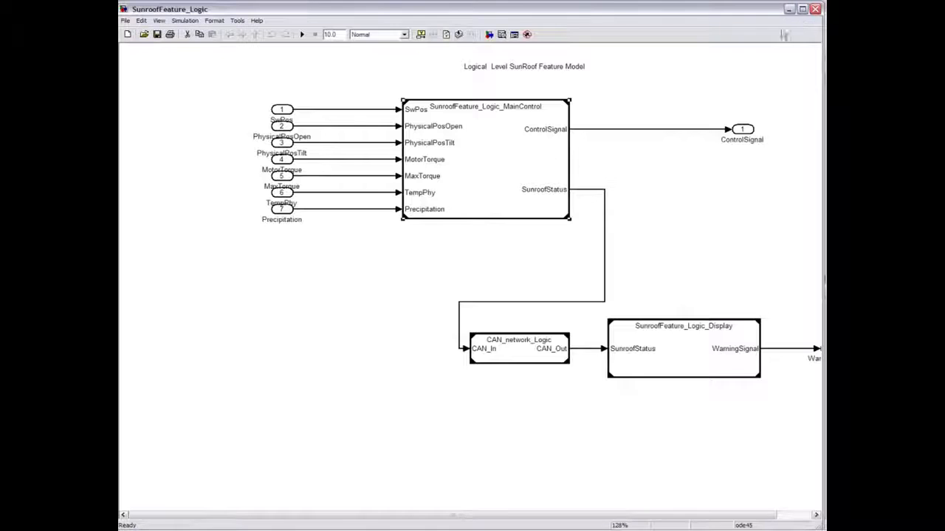
pyautogui.click(236, 20)
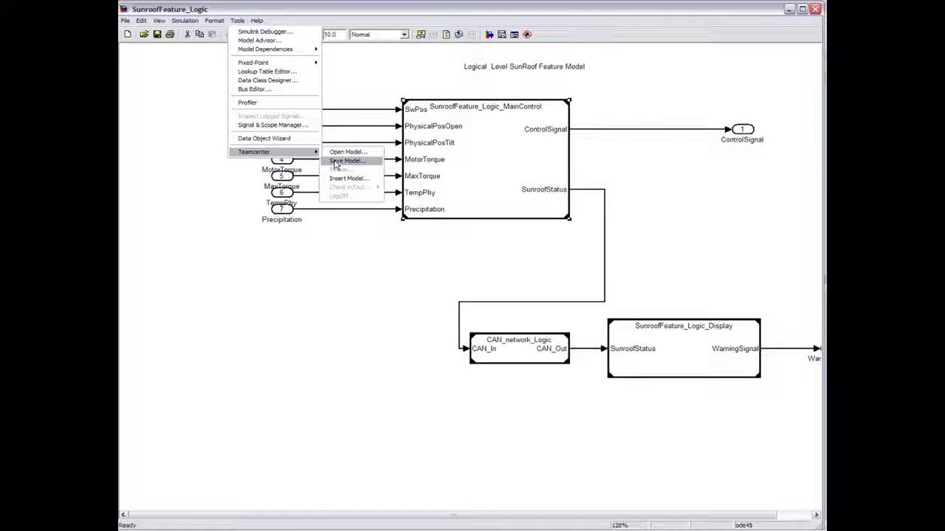
# - Save the Simulink model to Teamcenter via login and open the new SunroofFeature_Logic behavior model item
pyautogui.click(349, 161)
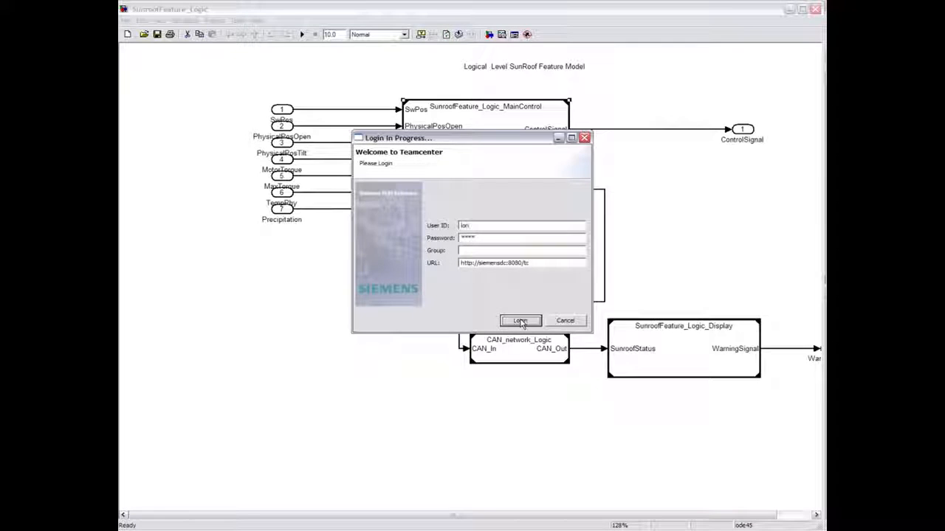
pyautogui.click(520, 320)
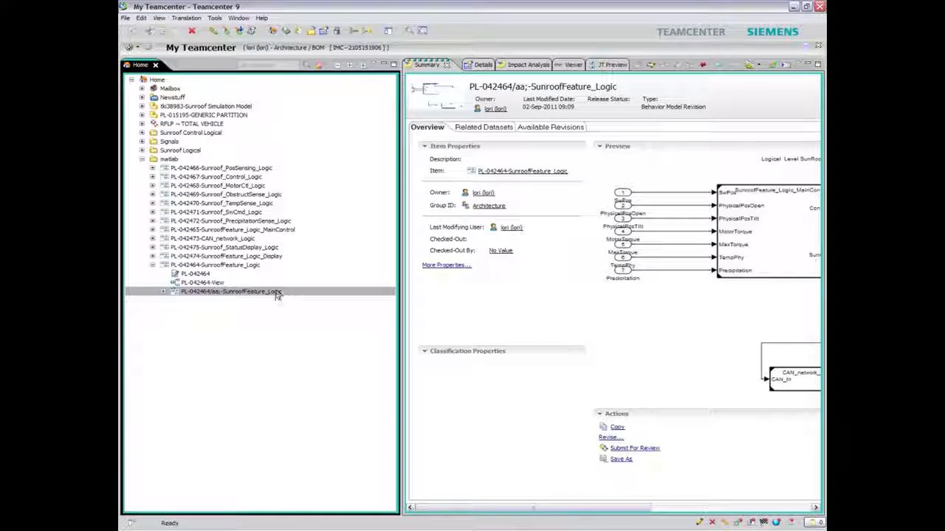
pyautogui.rightClick(230, 291)
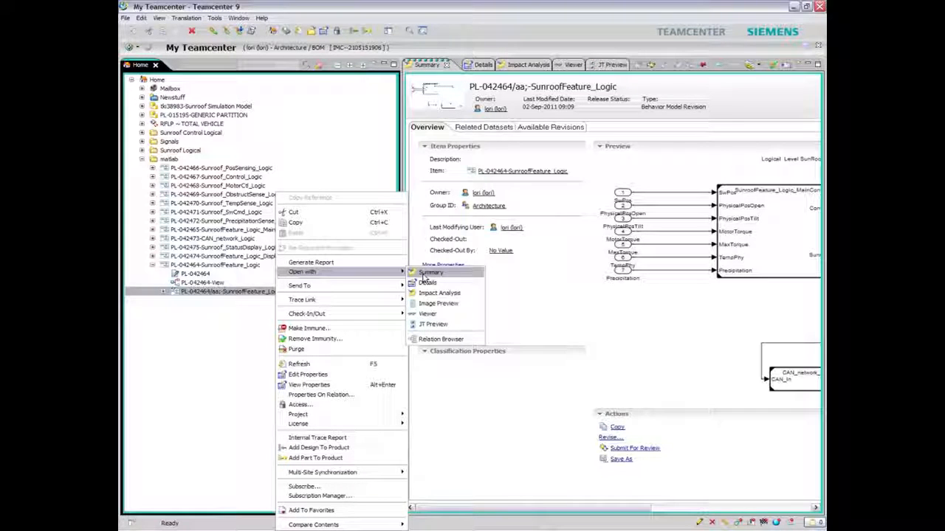
pyautogui.click(440, 338)
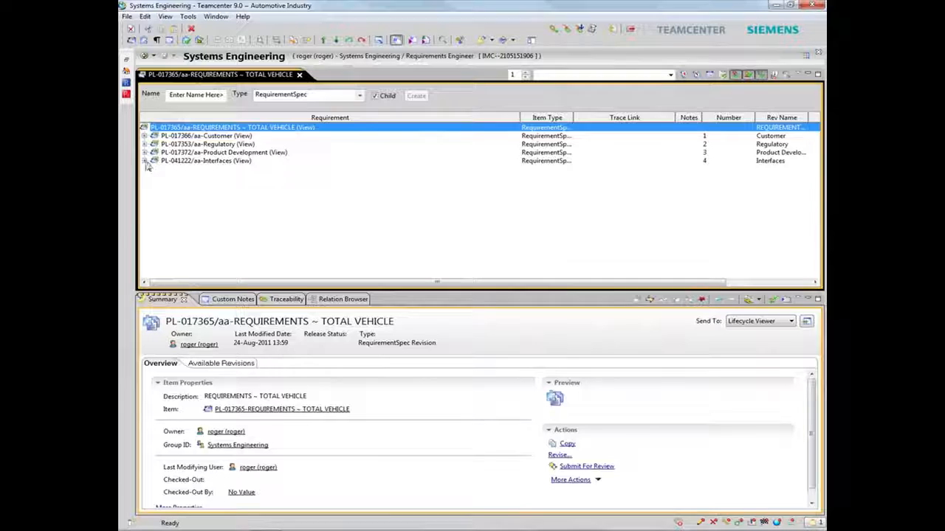
# - Expand Interfaces and Vehicle Roof, select IC-236003 and scroll its Summary to the BODY UPPER-STRUCTURE interface organization
pyautogui.click(146, 160)
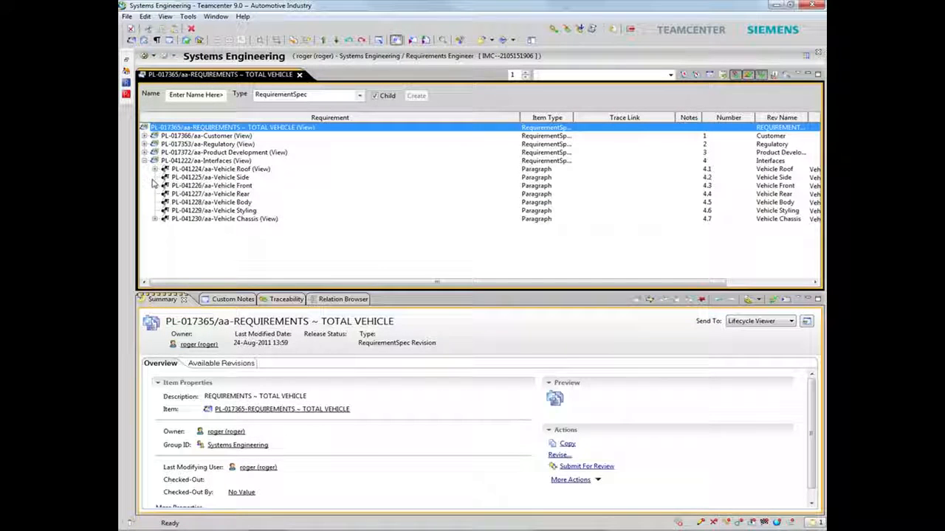
pyautogui.click(155, 168)
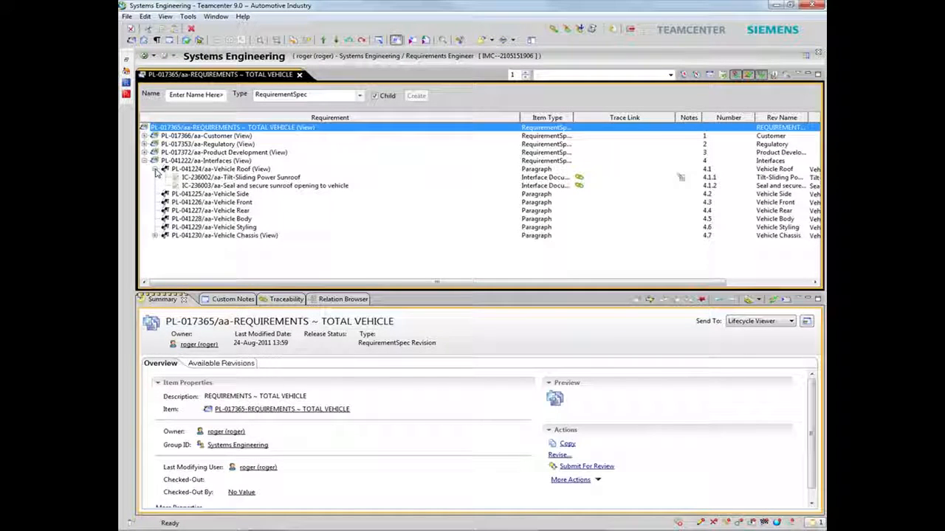
pyautogui.click(262, 186)
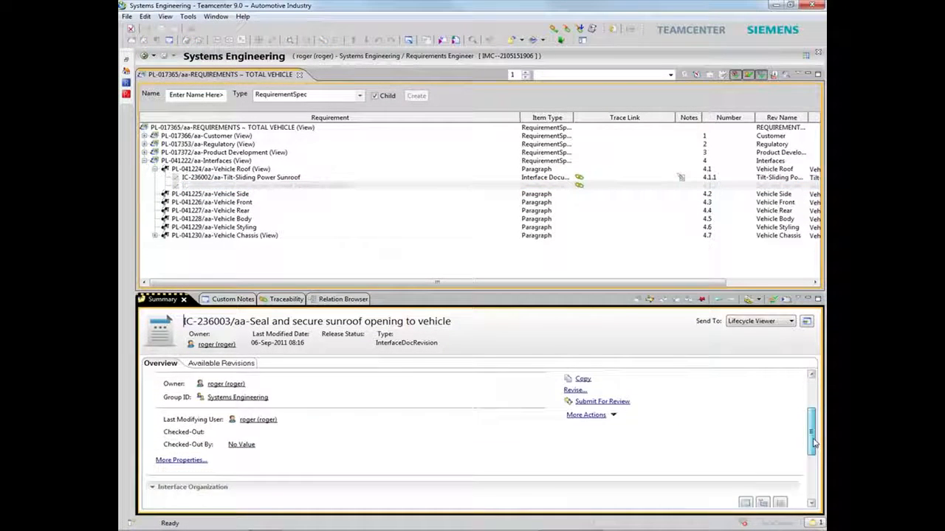
pyautogui.scroll(-3)
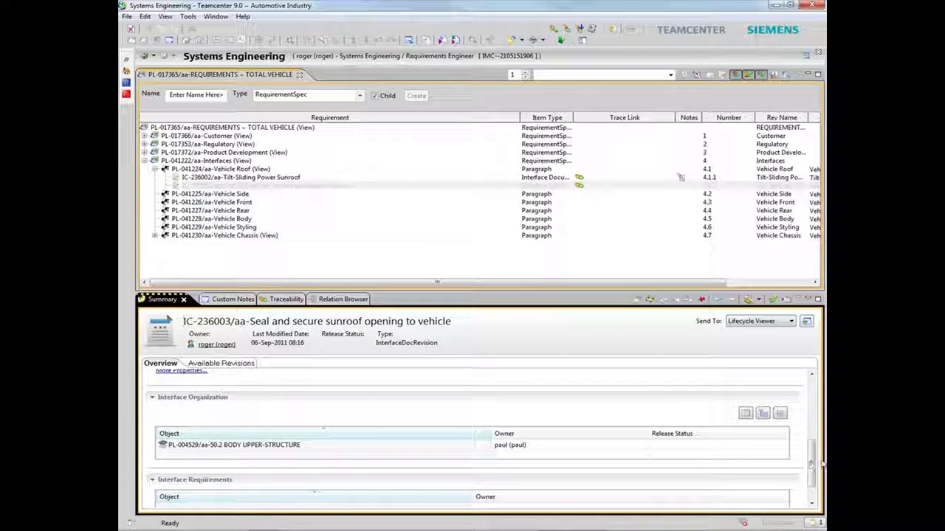
pyautogui.scroll(-3)
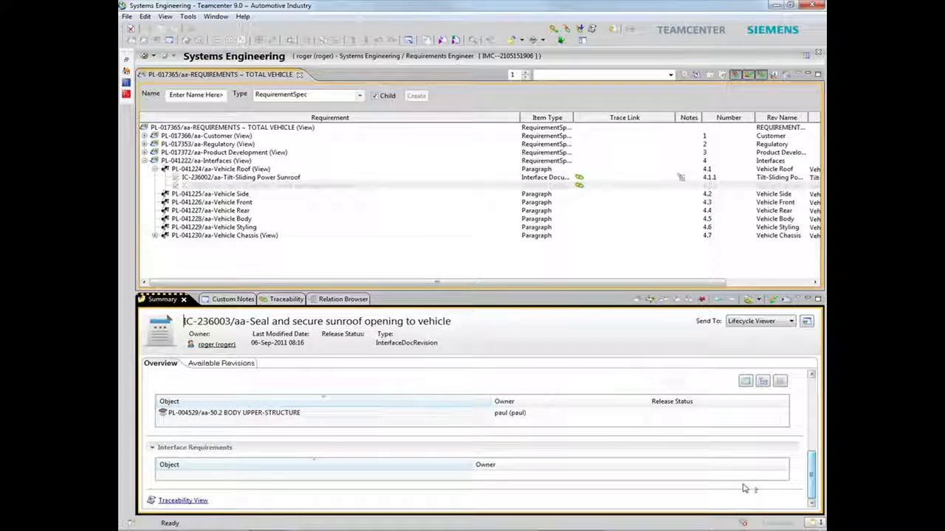